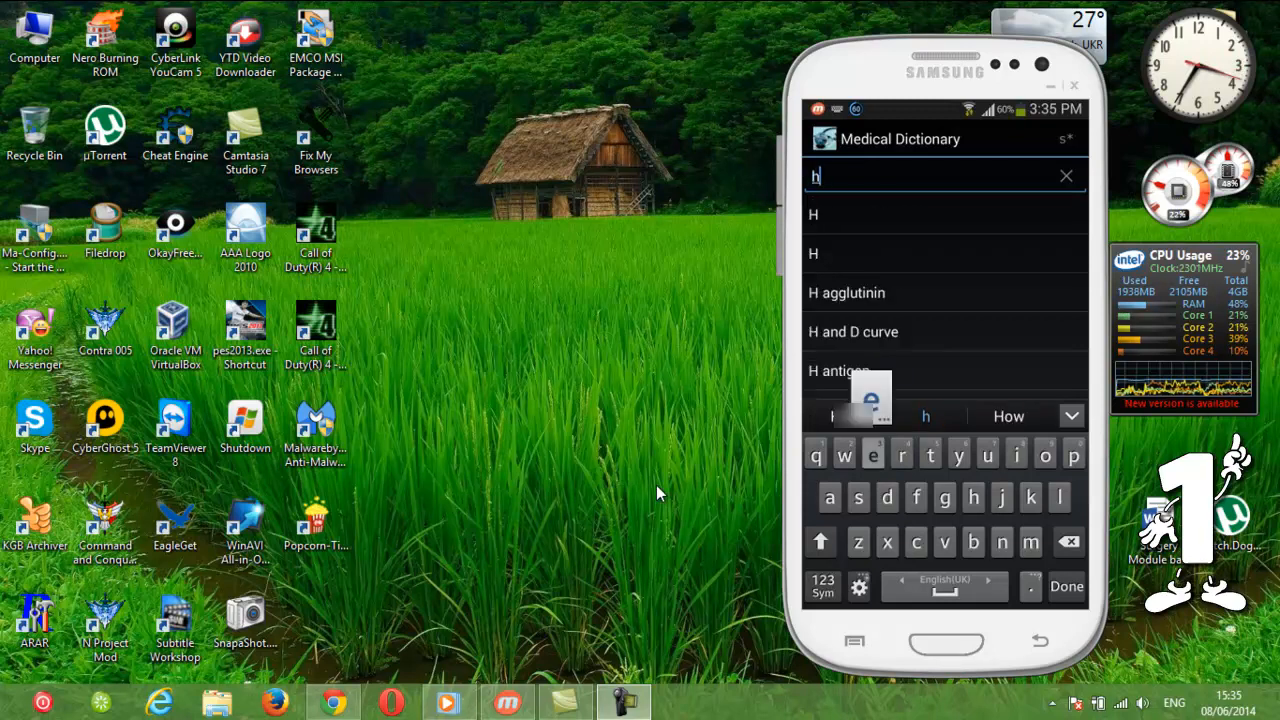
# Search Medical Dictionary for 'herpe' and scroll through the matching herpes entries.
pyautogui.write('erpe')
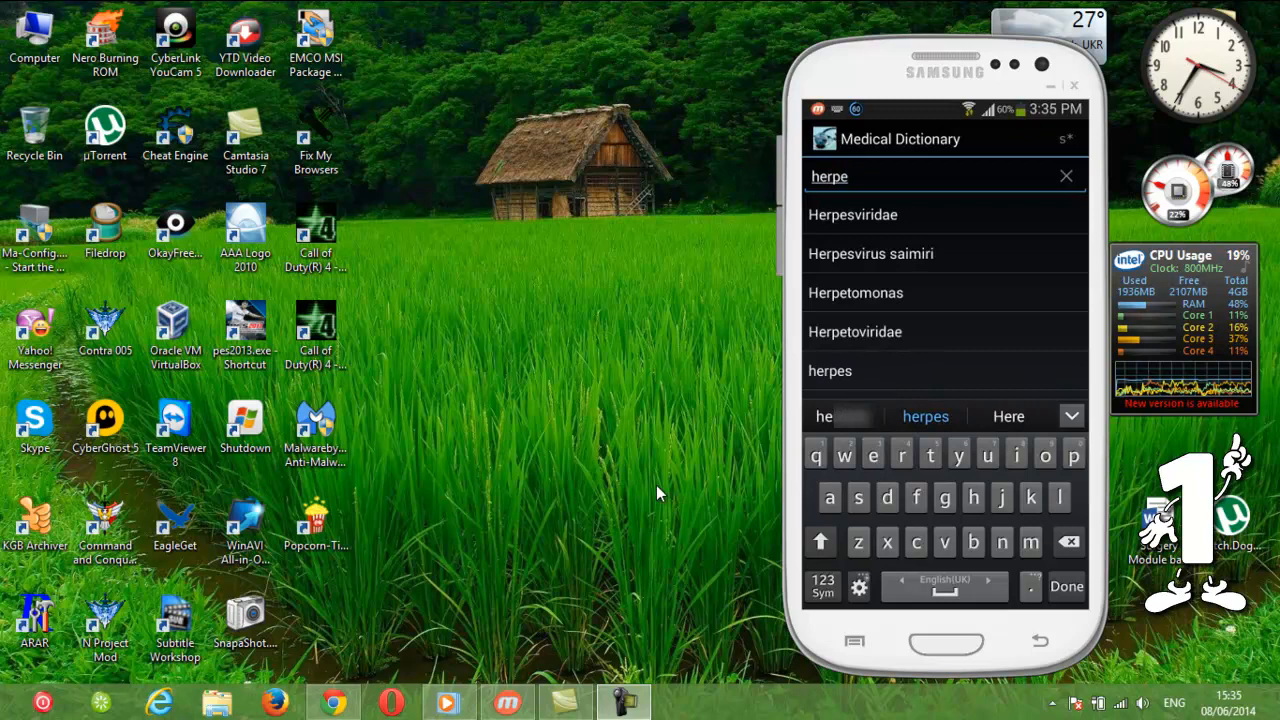
pyautogui.click(830, 370)
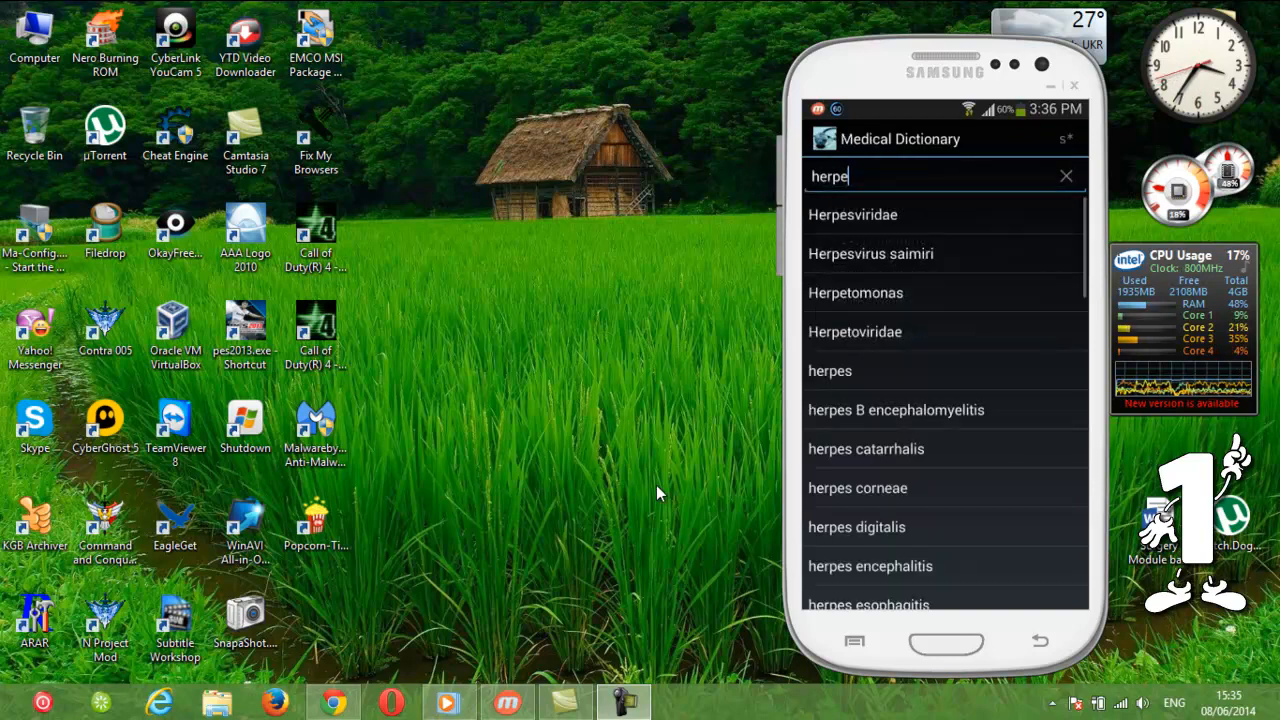
pyautogui.scroll(-3)
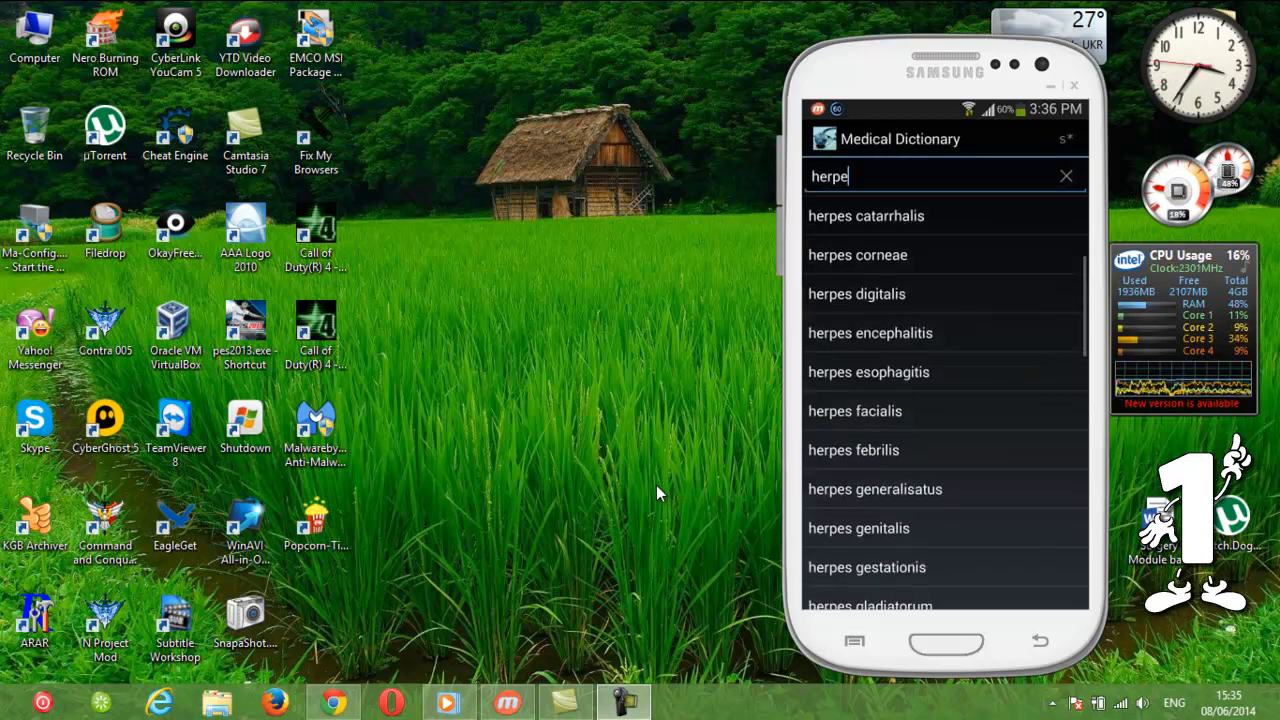
pyautogui.scroll(-3)
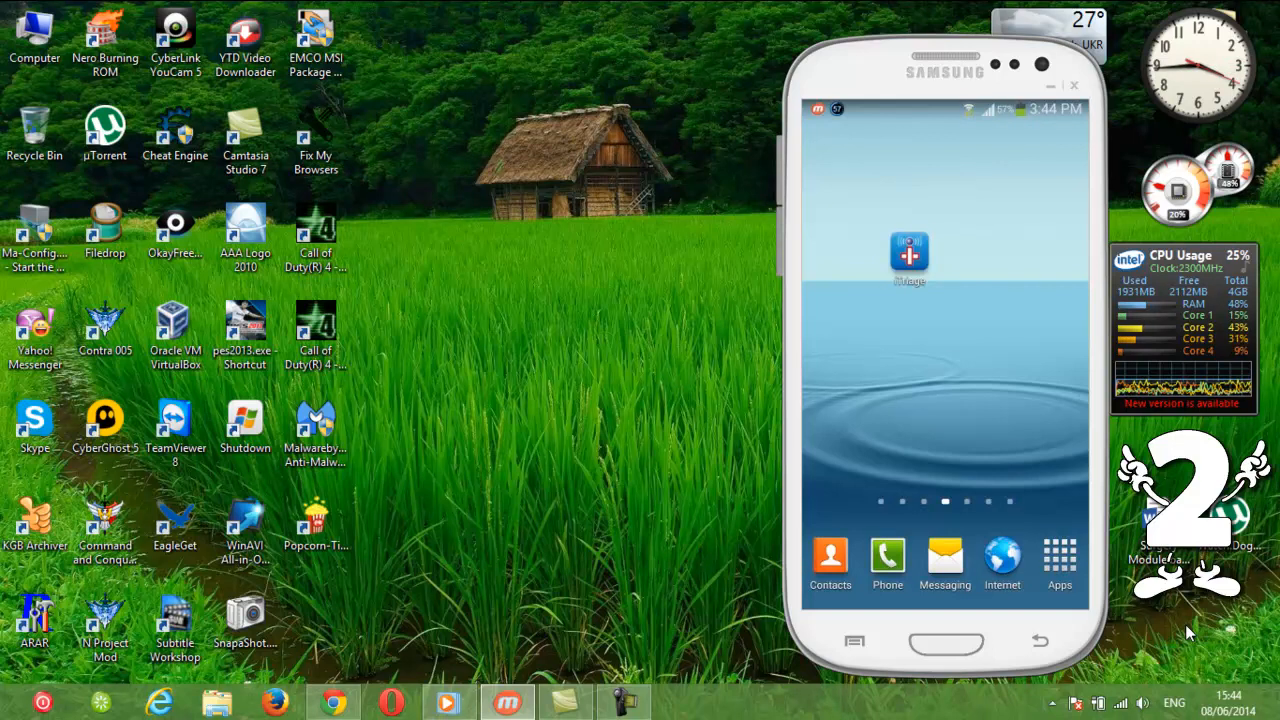
# Launch iTriage and browse down the Legs symptoms list.
pyautogui.click(908, 256)
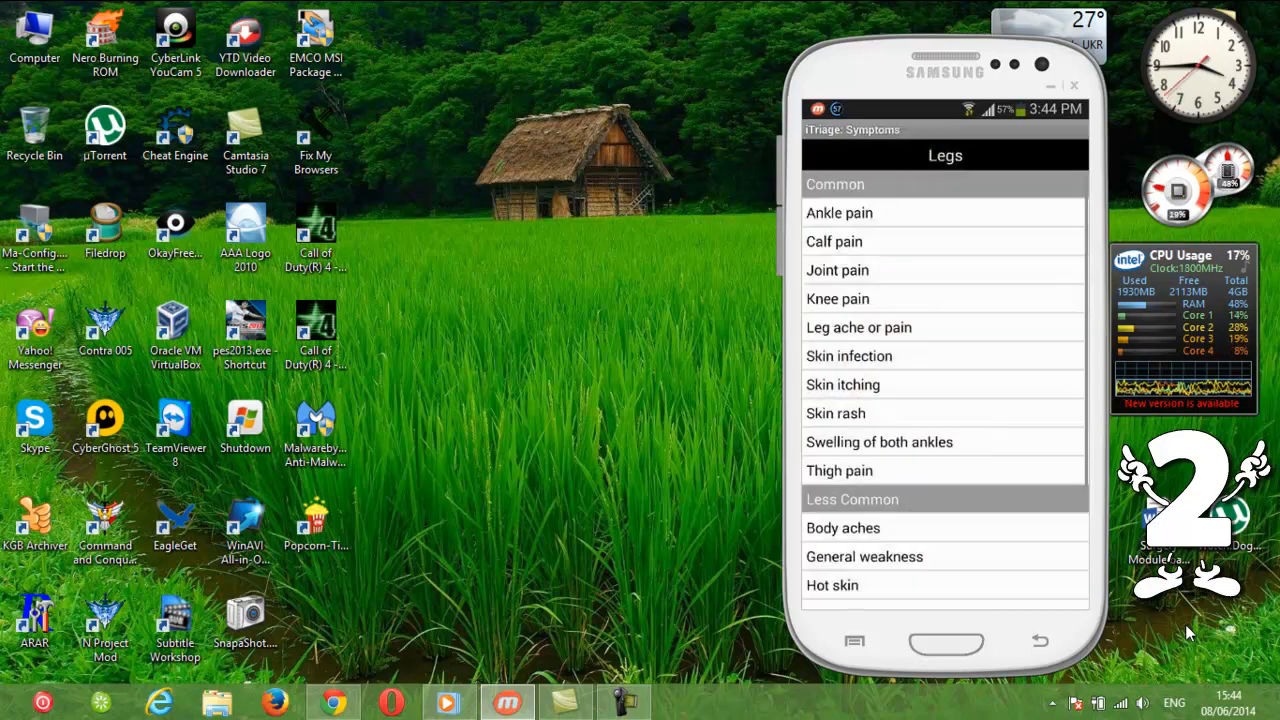
pyautogui.scroll(-3)
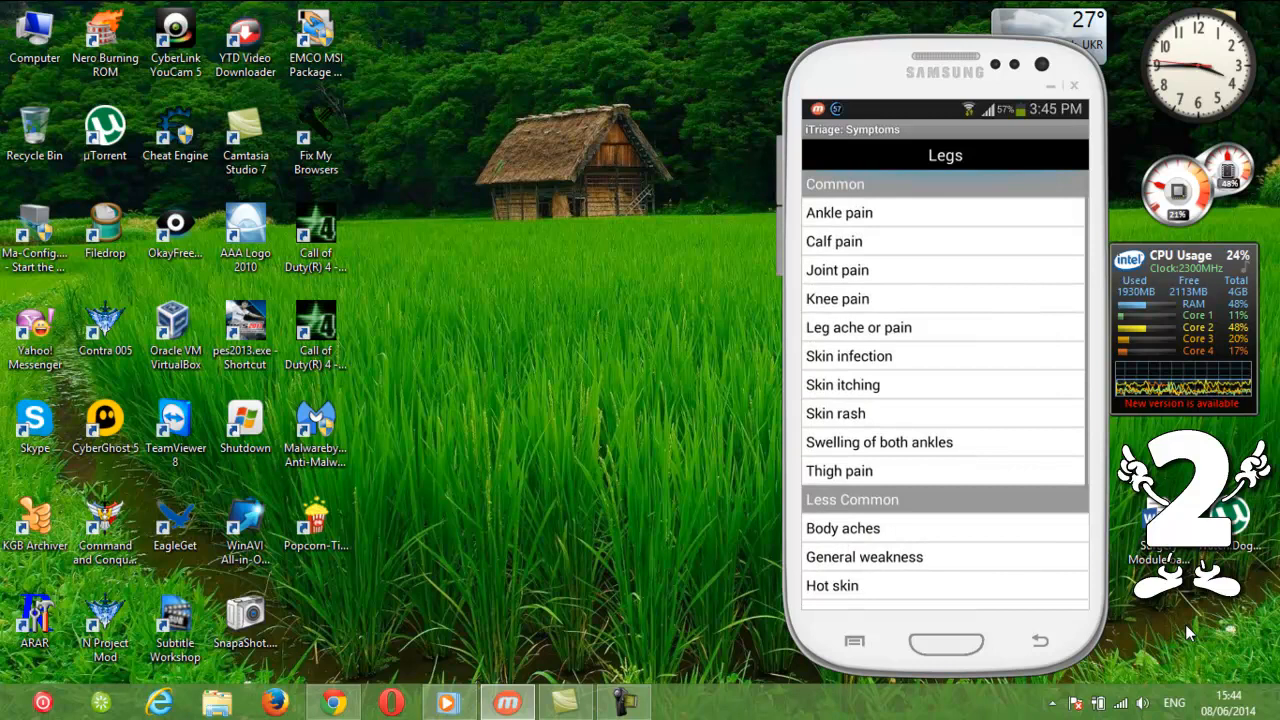
pyautogui.scroll(-3)
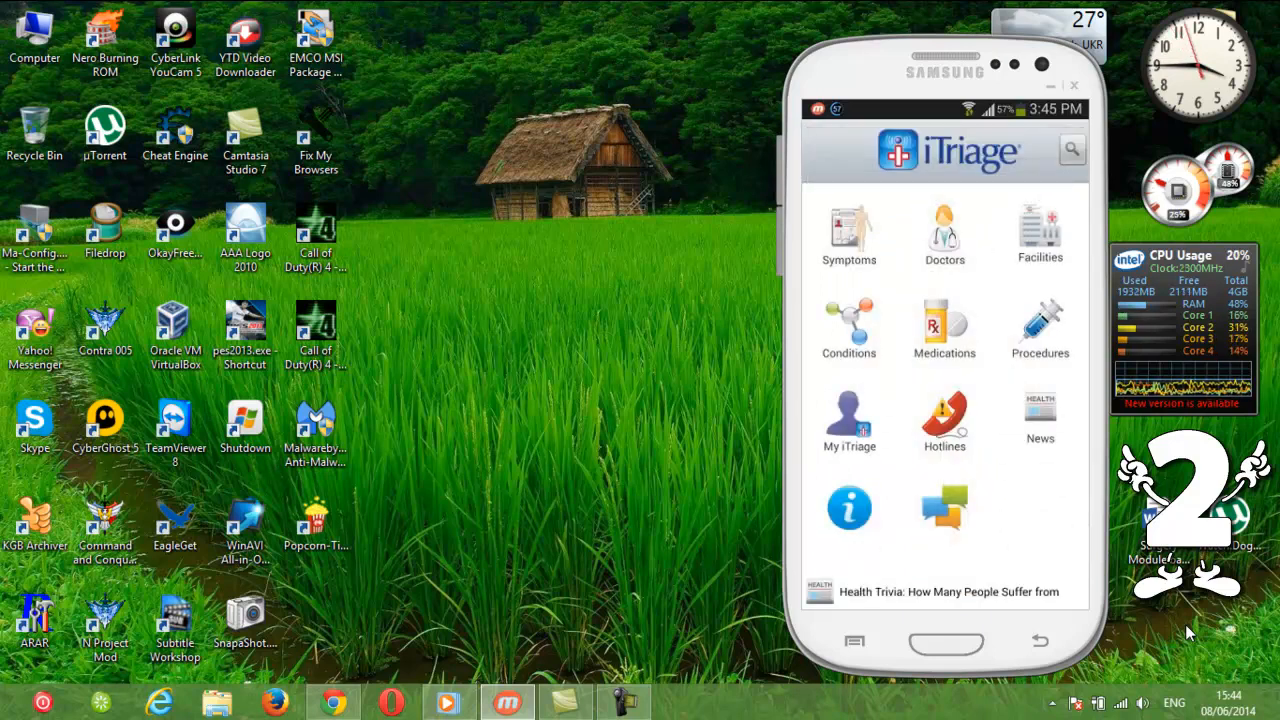
# Browse the alphabetical Medications list and start a medication search before leaving.
pyautogui.click(944, 324)
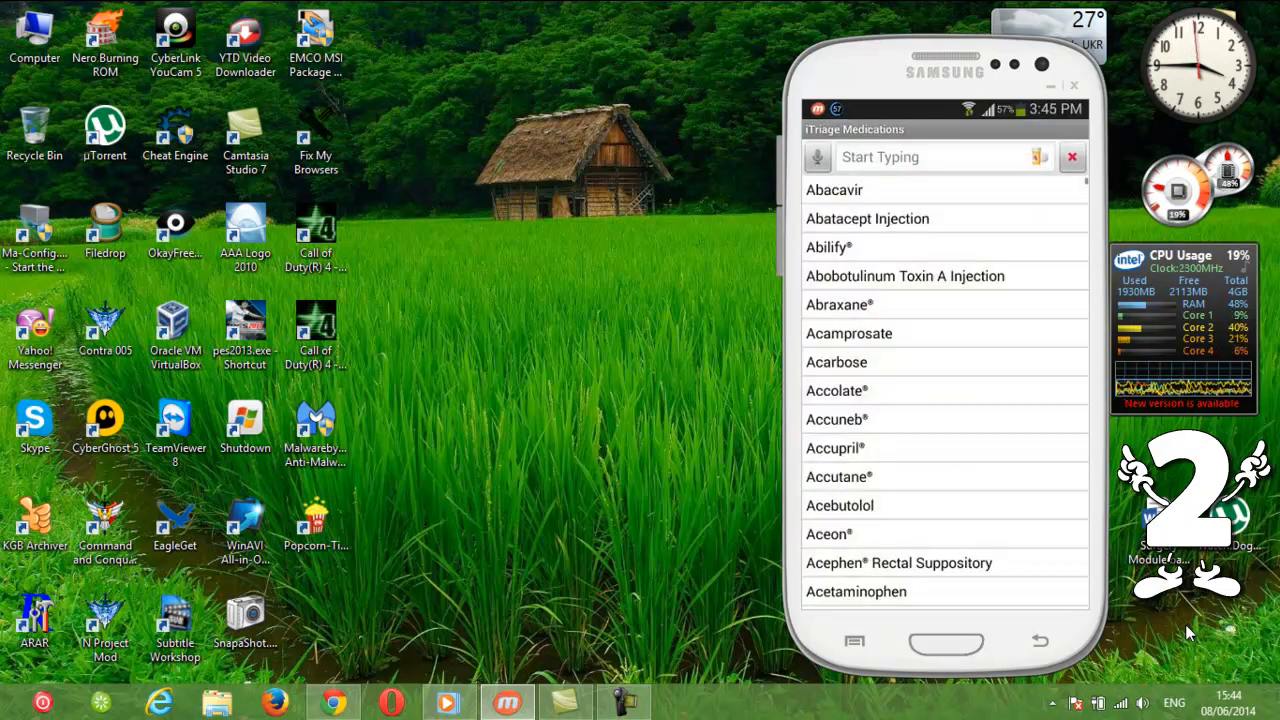
pyautogui.scroll(-3)
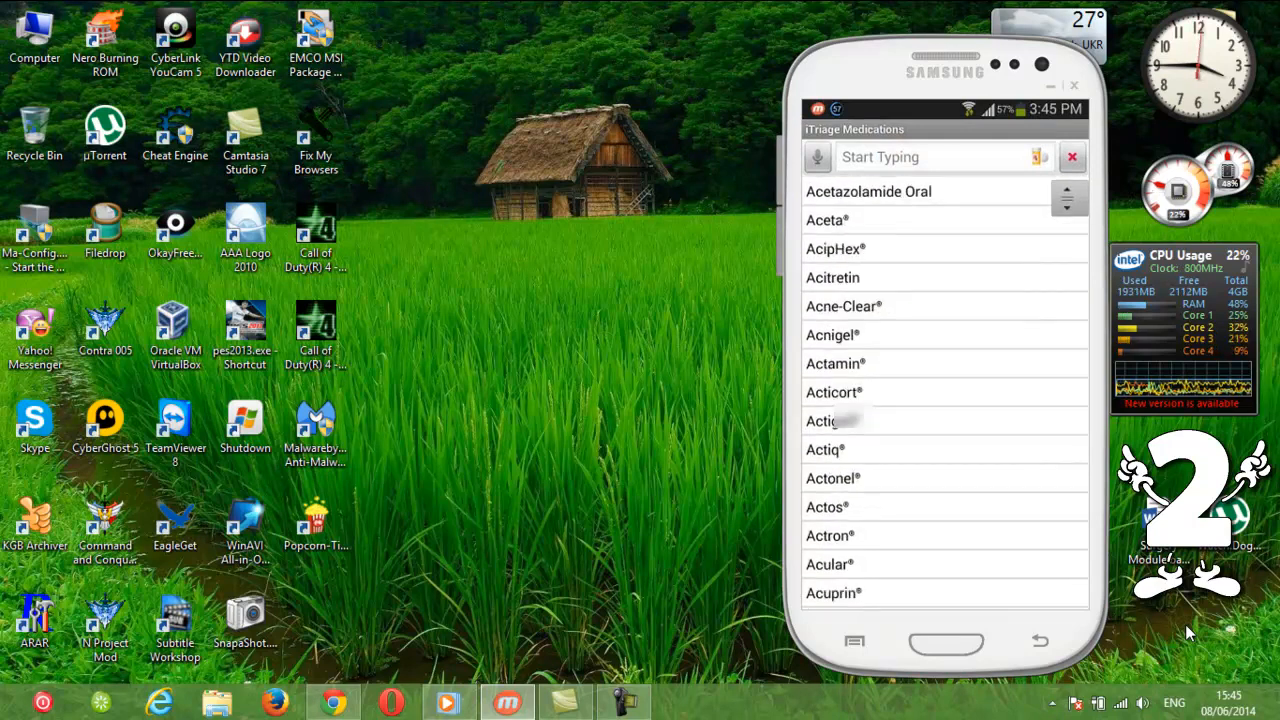
pyautogui.click(930, 156)
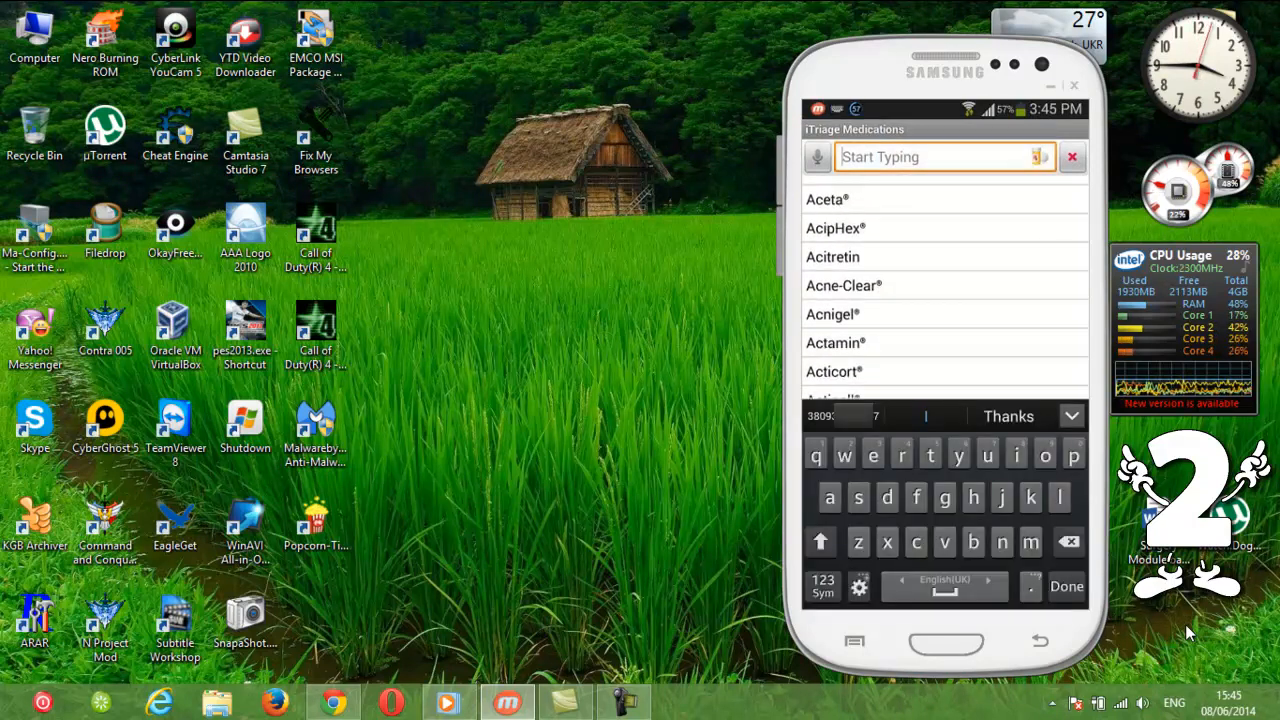
pyautogui.click(836, 342)
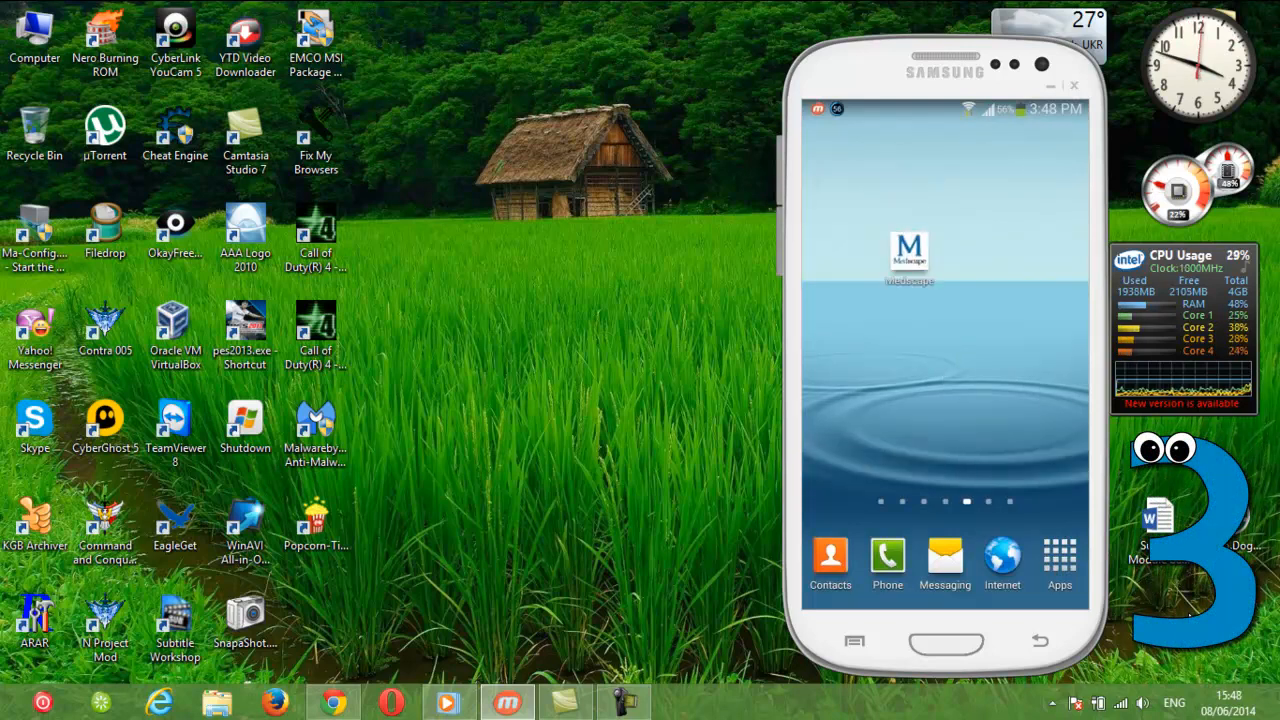
# Launch Medscape and bring up the Hepatitis C reference article from Recently Viewed.
pyautogui.click(908, 250)
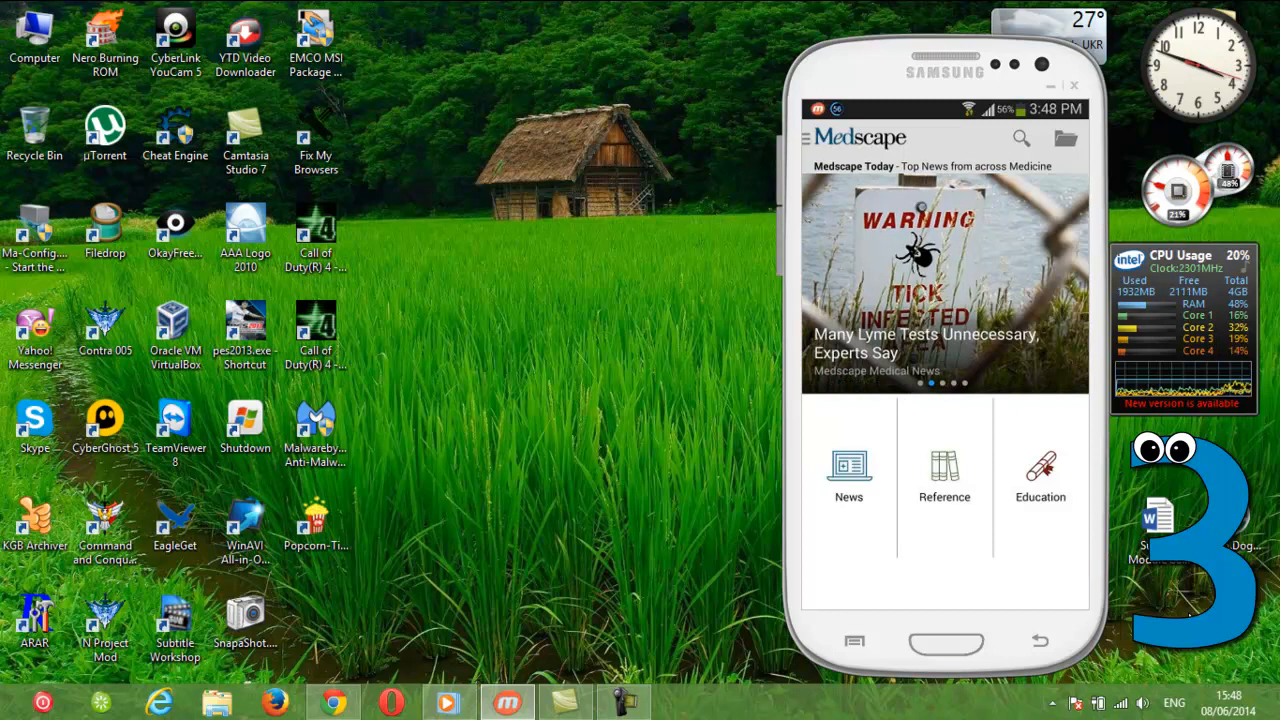
pyautogui.click(944, 470)
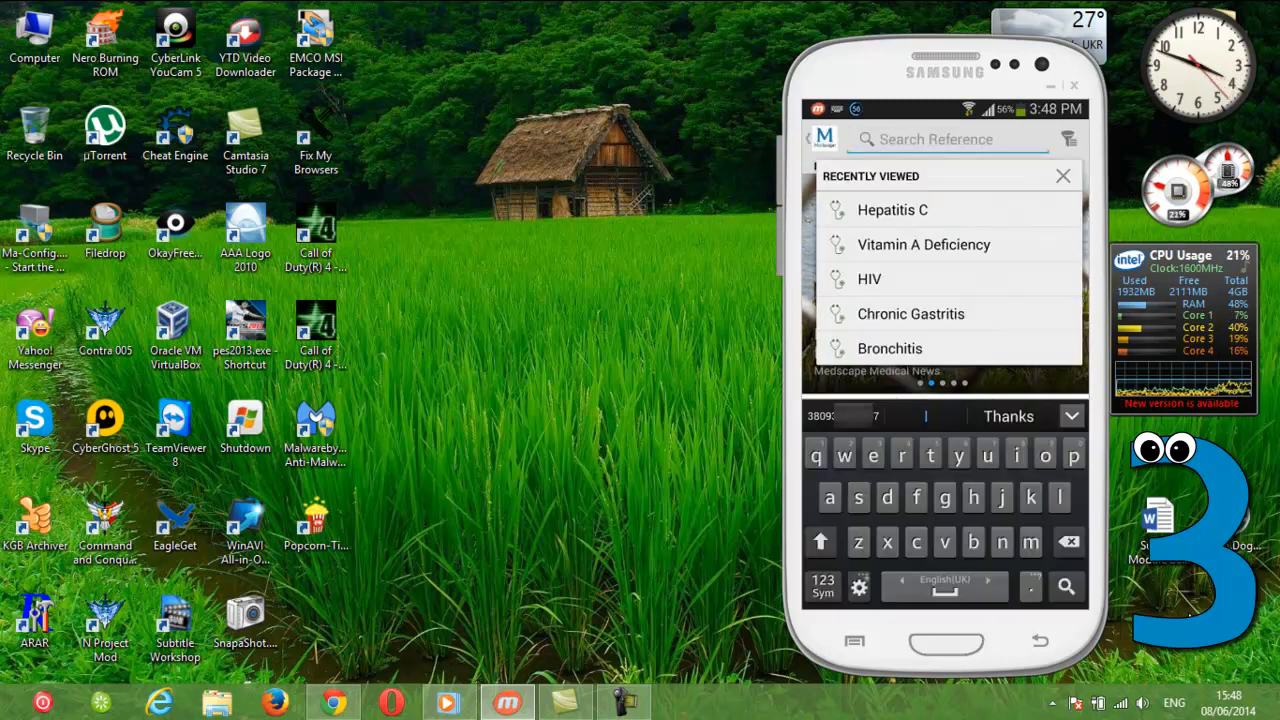
pyautogui.click(892, 210)
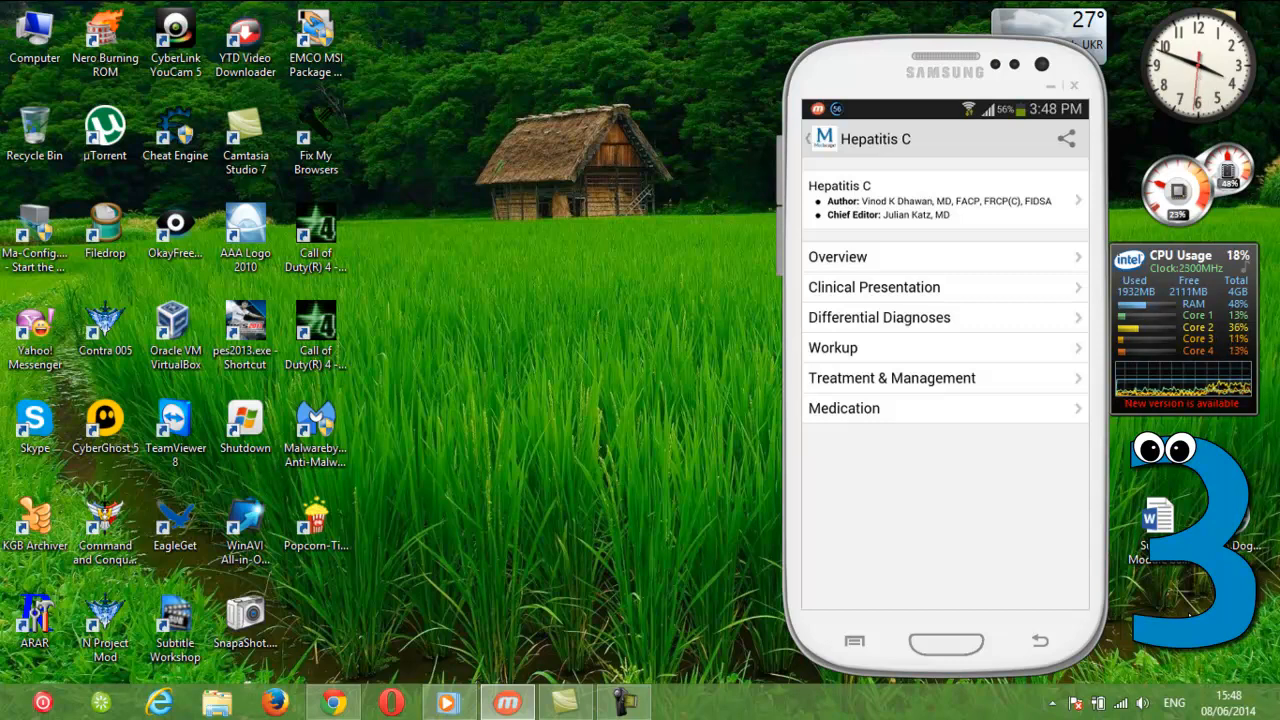
pyautogui.click(836, 256)
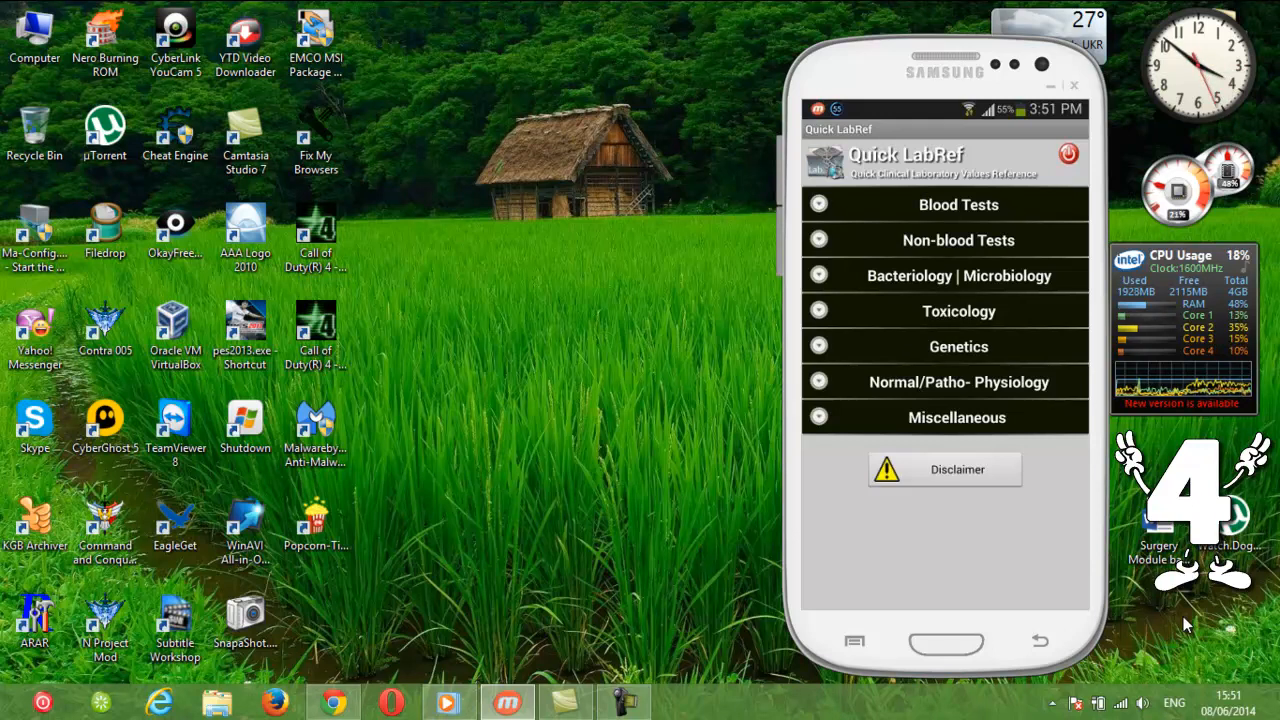
# Show the Complete Blood Count table under Blood Tests, down to platelet and white cell ranges.
pyautogui.click(944, 204)
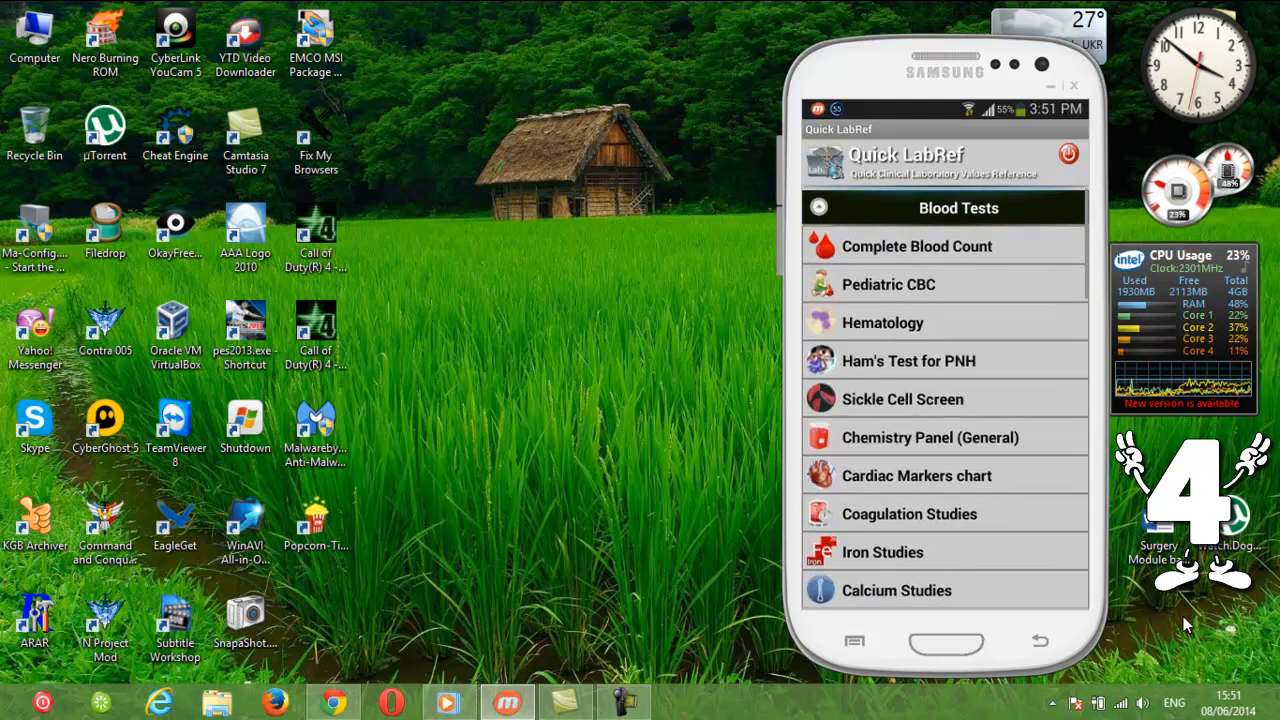
pyautogui.click(916, 246)
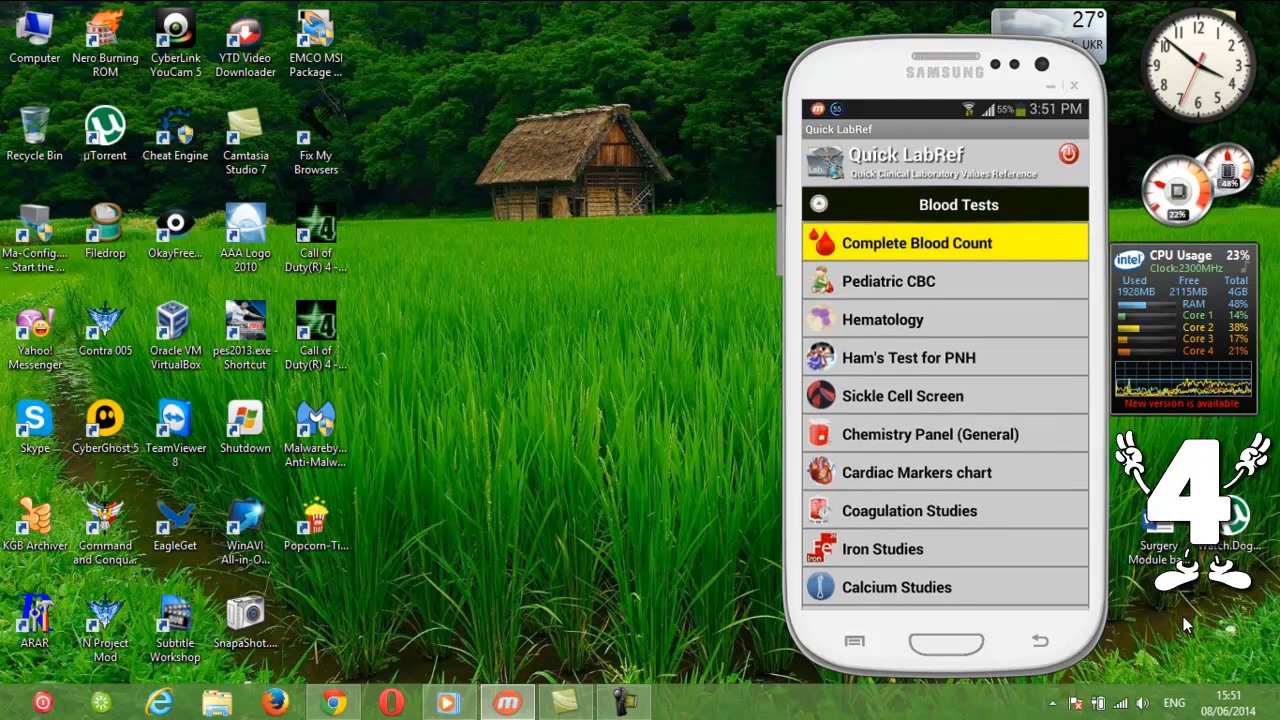
pyautogui.click(916, 242)
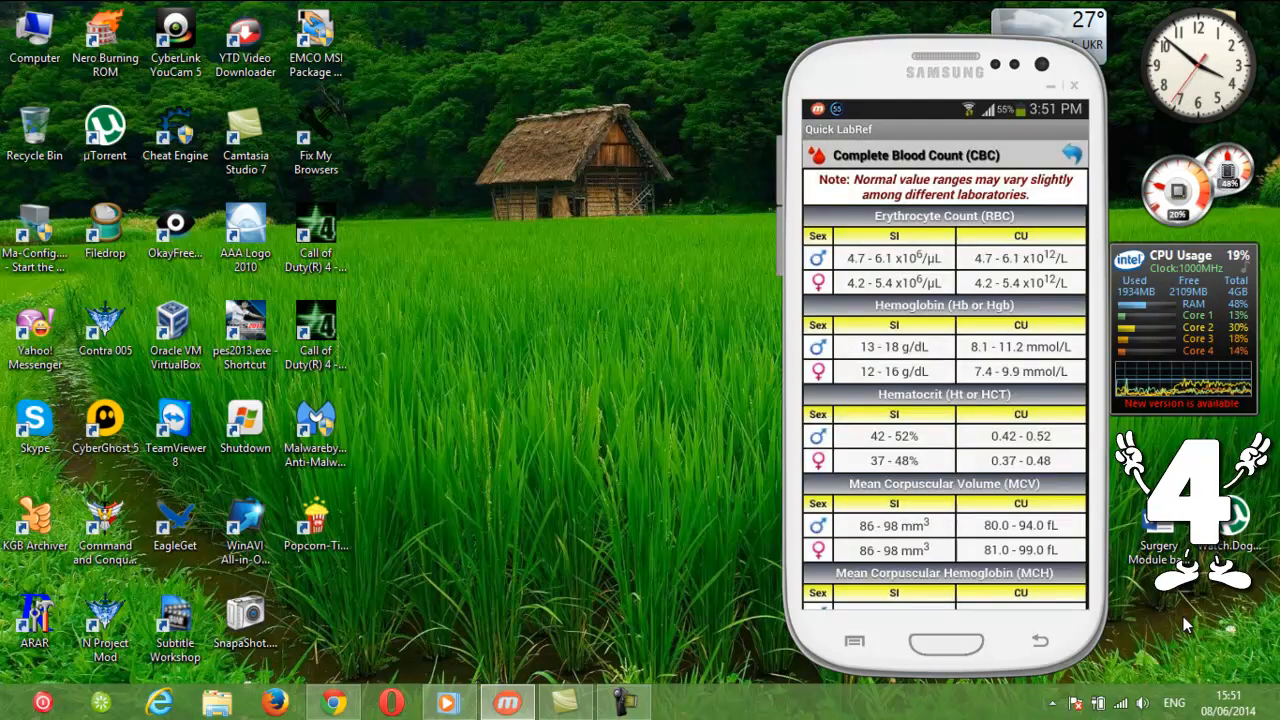
pyautogui.scroll(-3)
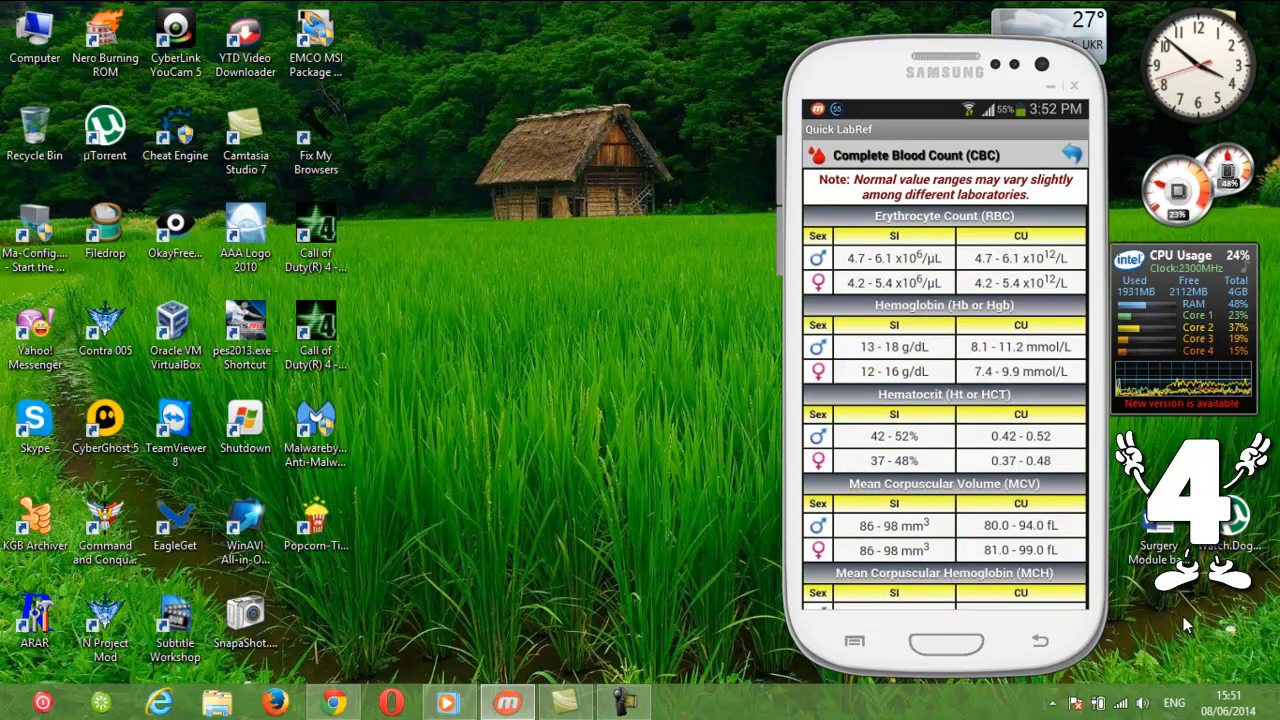
pyautogui.scroll(-3)
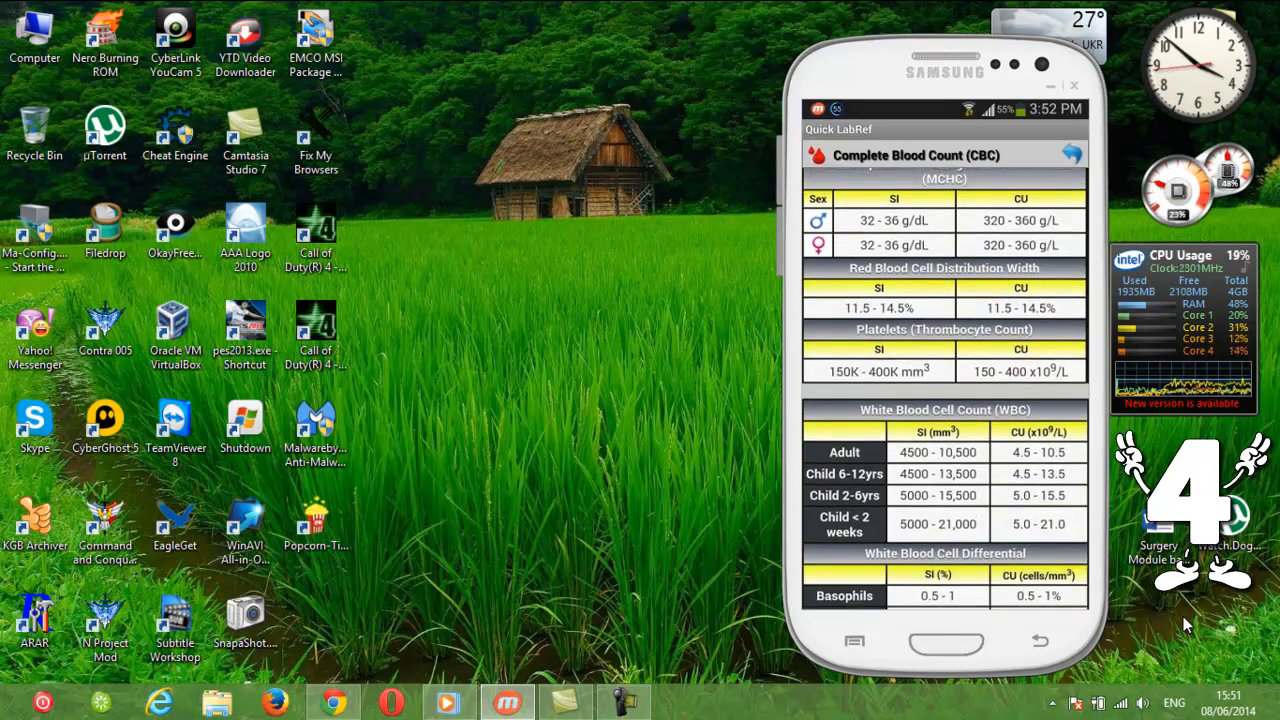